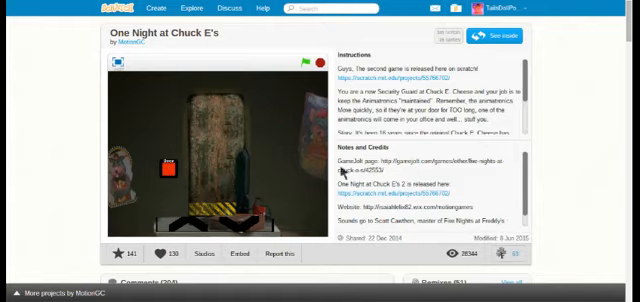
mouse_move(345, 172)
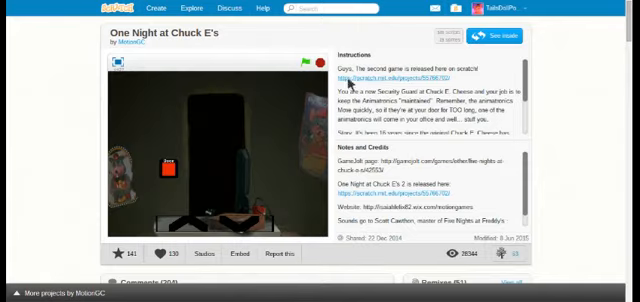
scroll(down, 3)
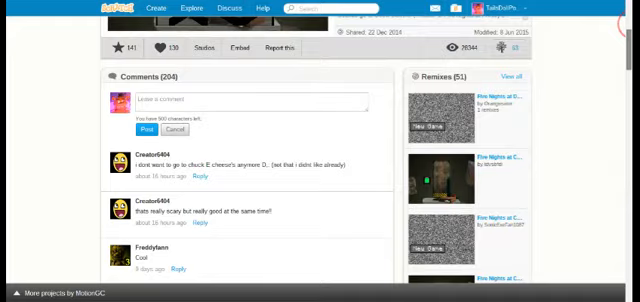
scroll(down, 3)
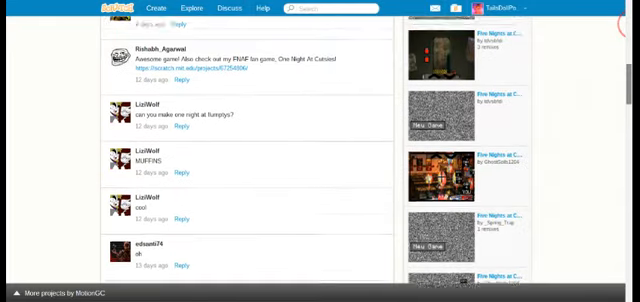